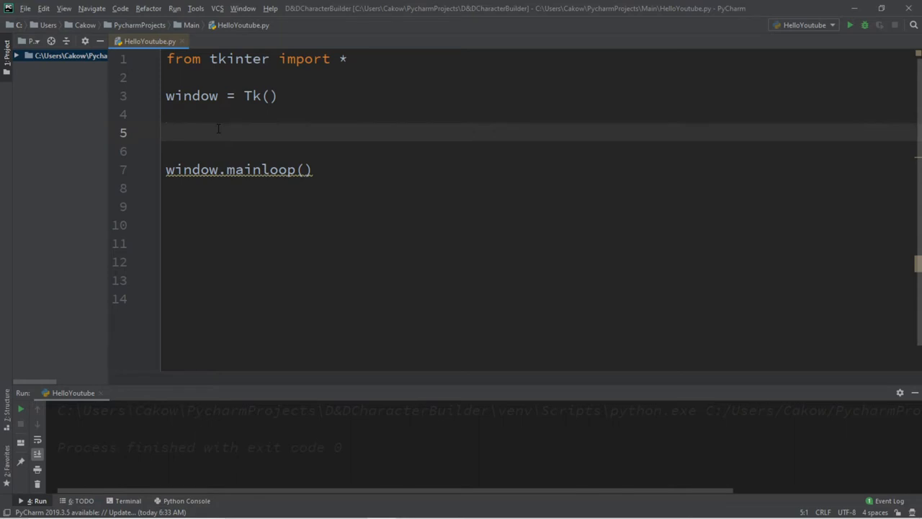
Write window.bind(event, function) and replace 'function' with doSomething
{"action": "type", "text": "window"}
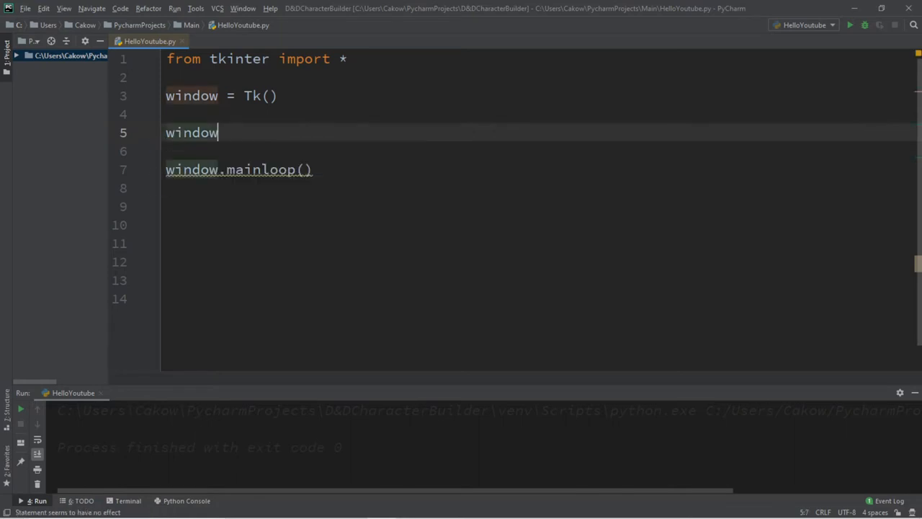
{"action": "type", "text": "."}
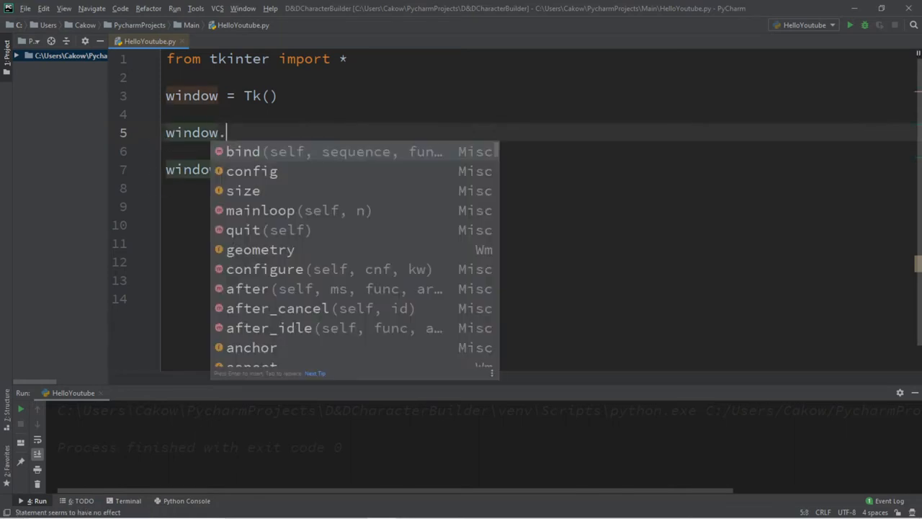
{"action": "type", "text": "bind(event,"}
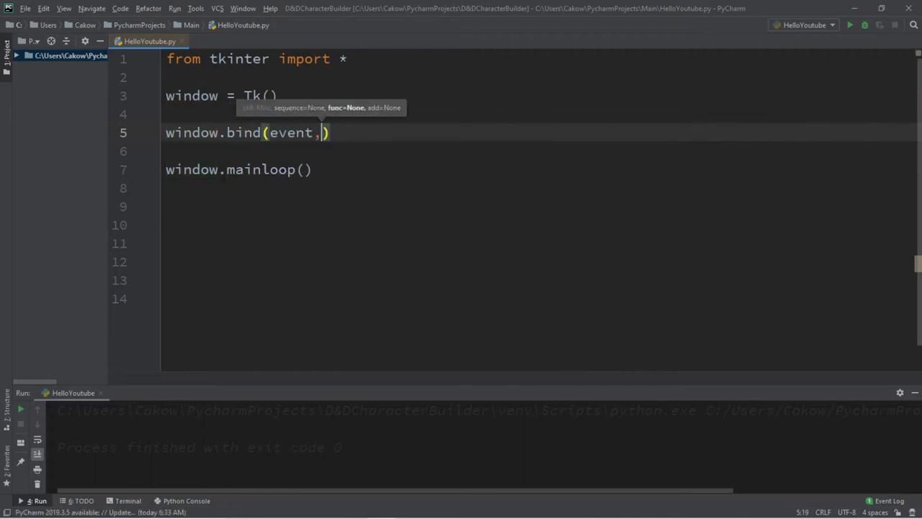
{"action": "type", "text": "function"}
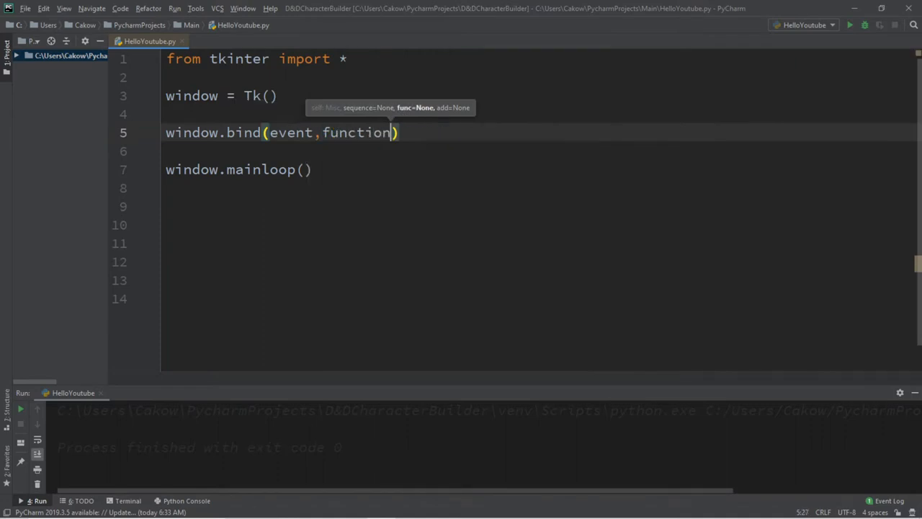
{"action": "double_click", "coordinate": [357, 133]}
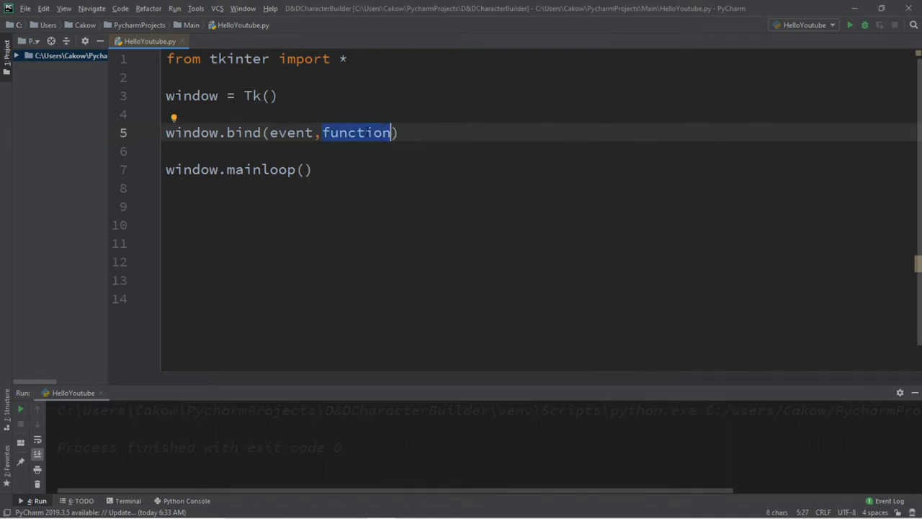
{"action": "type", "text": "doSome"}
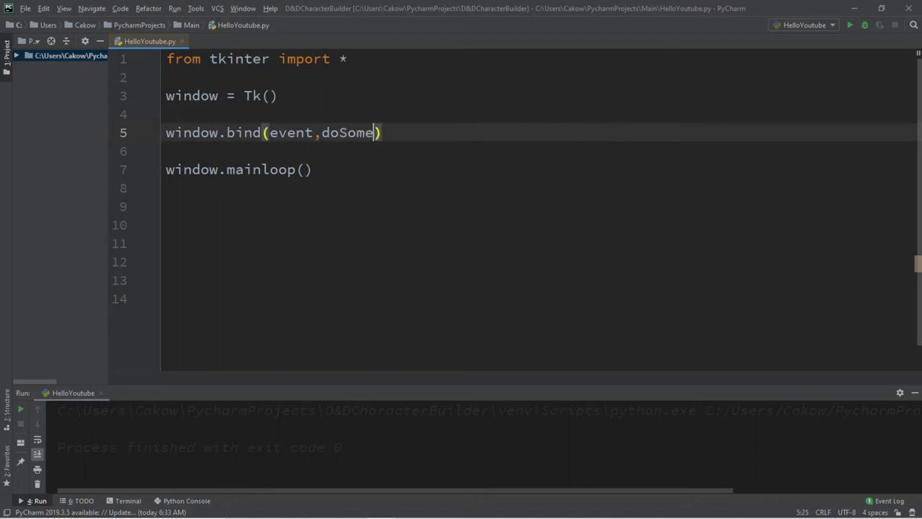
{"action": "type", "text": "thing"}
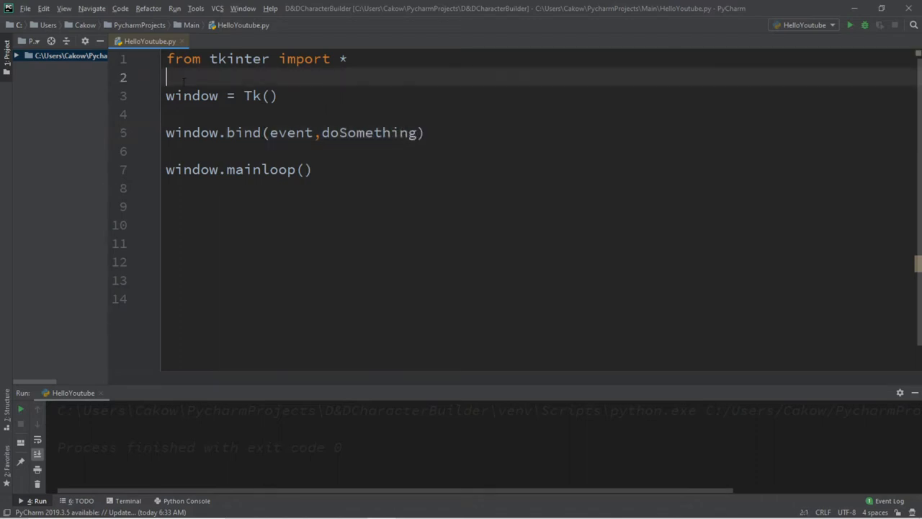
Define doSomething(event) printing "You did a thing!" and select the event placeholder in the bind call
{"action": "key", "text": "enter"}
{"action": "type", "text": "def do"}
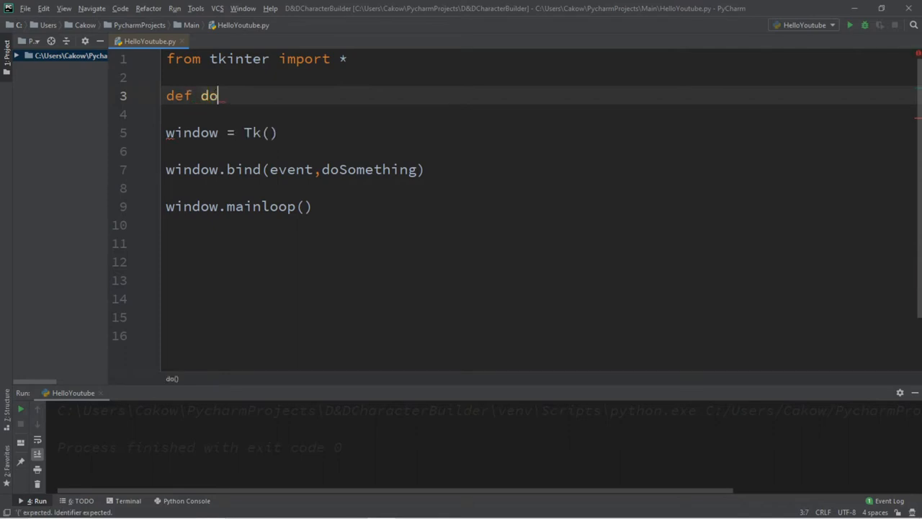
{"action": "type", "text": "Something()"}
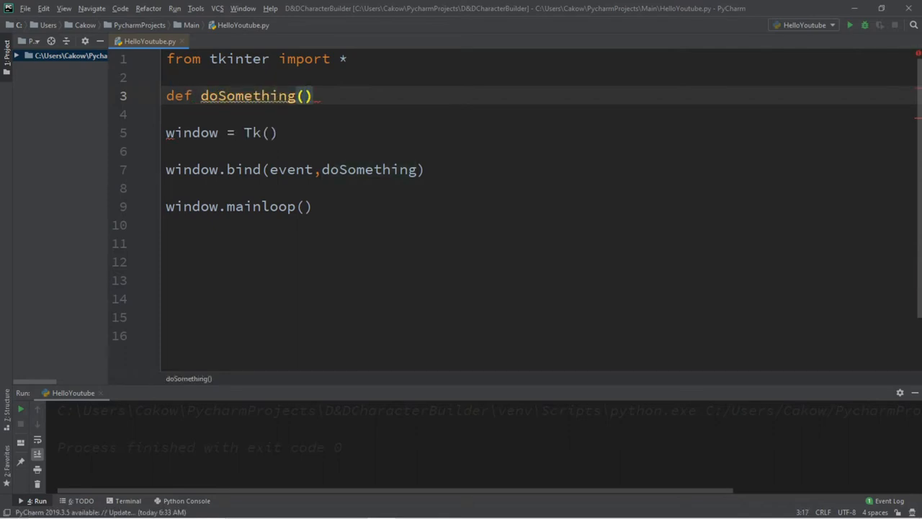
{"action": "type", "text": "event"}
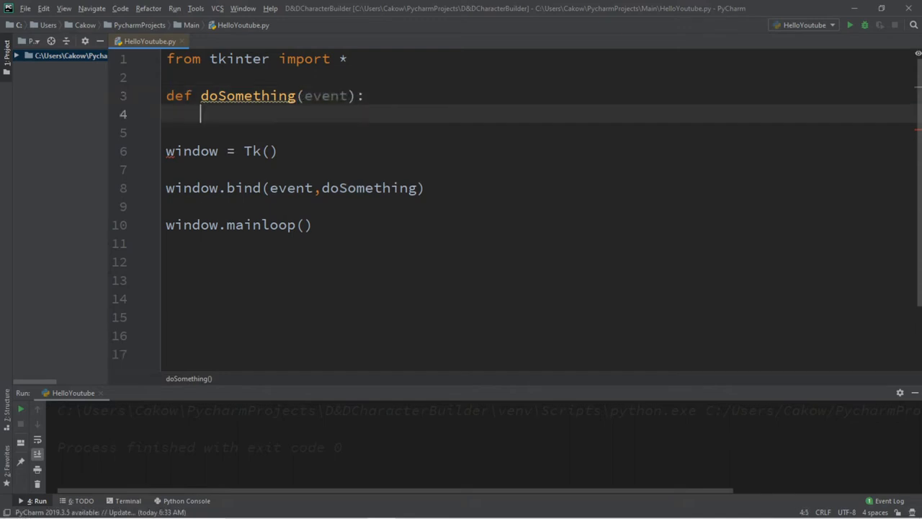
{"action": "type", "text": "print("}
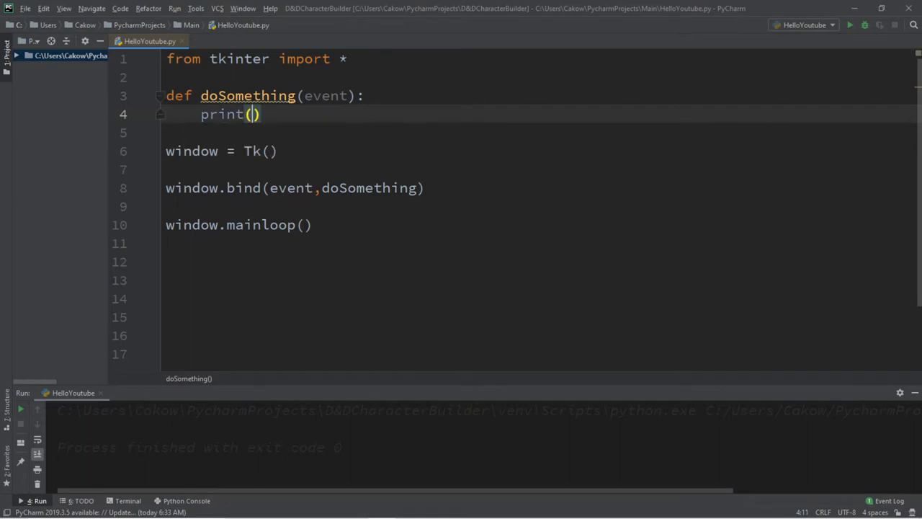
{"action": "type", "text": "\"You did \""}
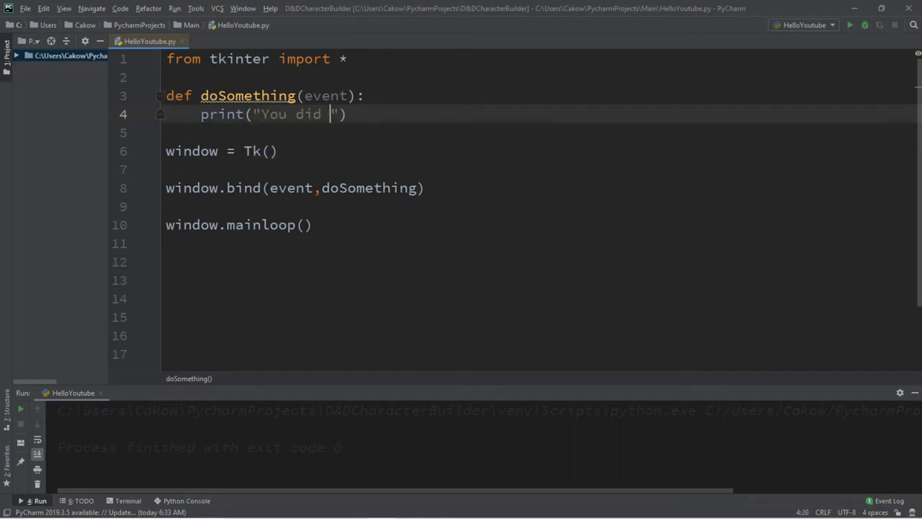
{"action": "type", "text": "a thing!"}
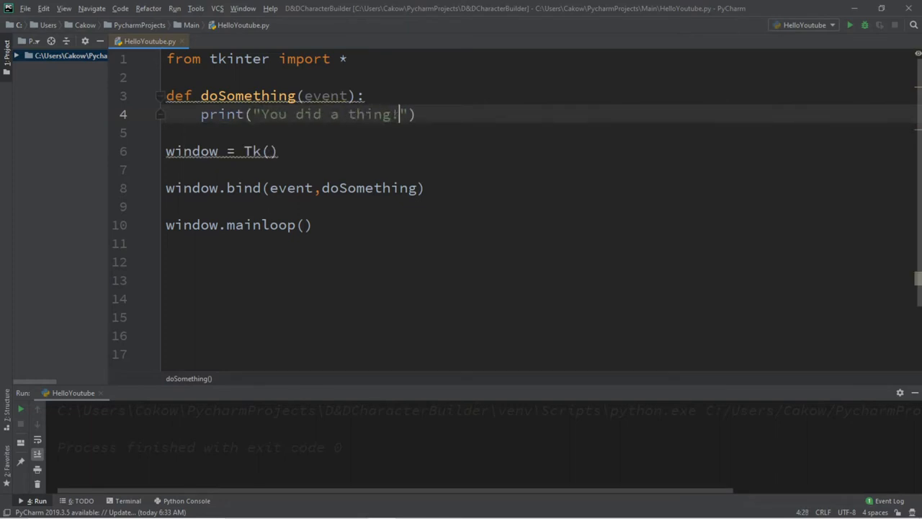
{"action": "double_click", "coordinate": [291, 187]}
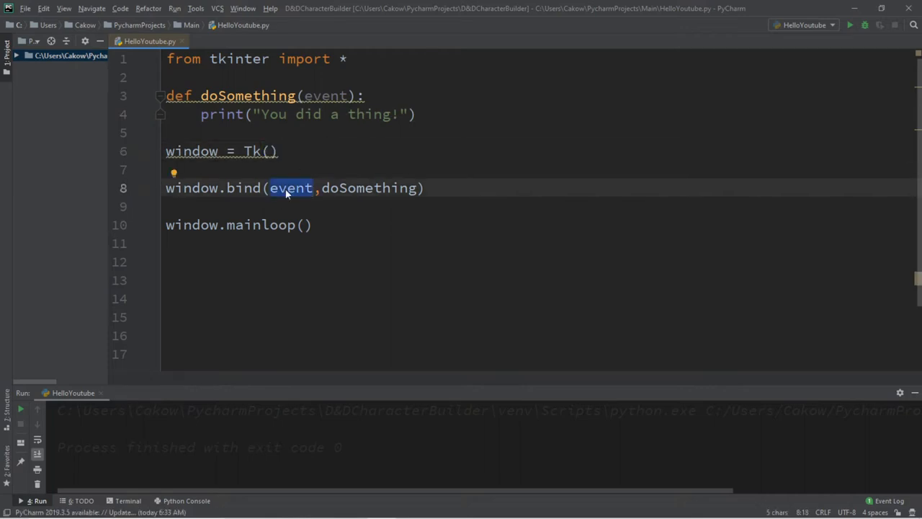
Replace the event placeholder with "<Button-1>" to bind left mouse clicks
{"action": "type", "text": "\""}
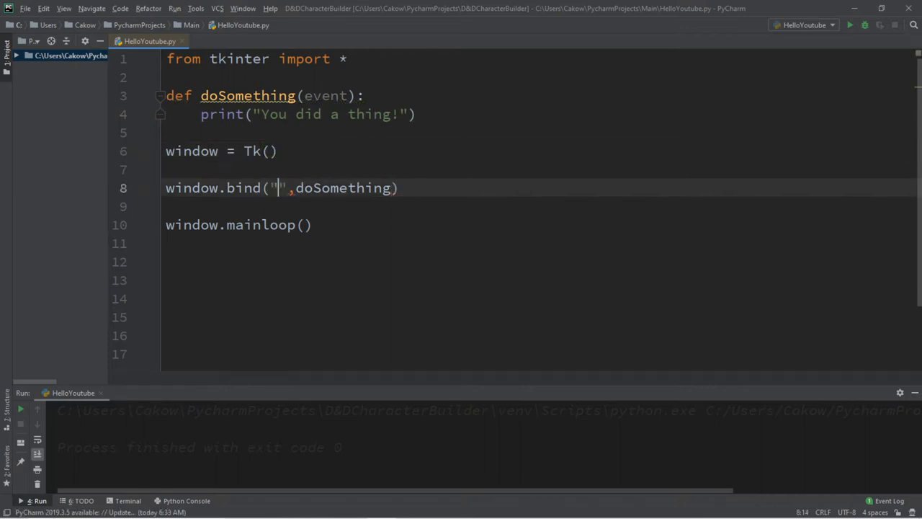
{"action": "type", "text": "<>"}
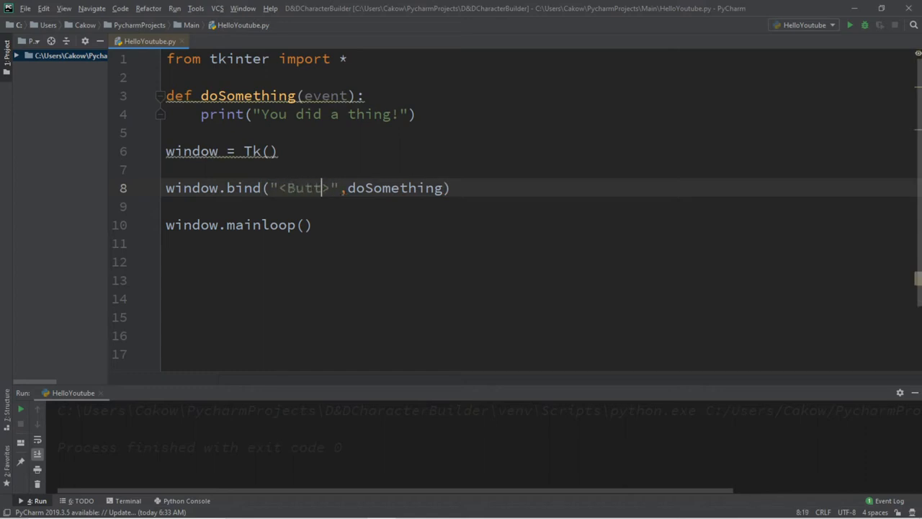
{"action": "type", "text": "on-1"}
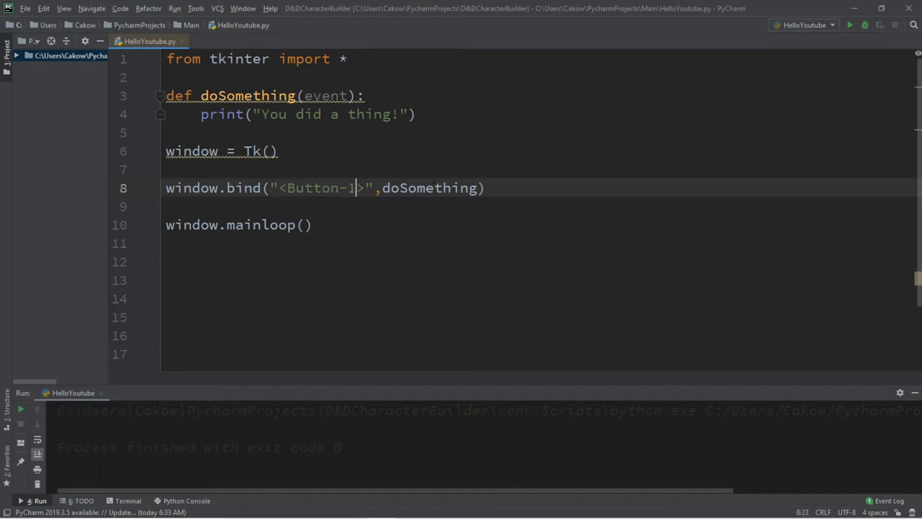
Run the script and click inside the Tk window to print "You did a thing!"
{"action": "left_click", "coordinate": [851, 25]}
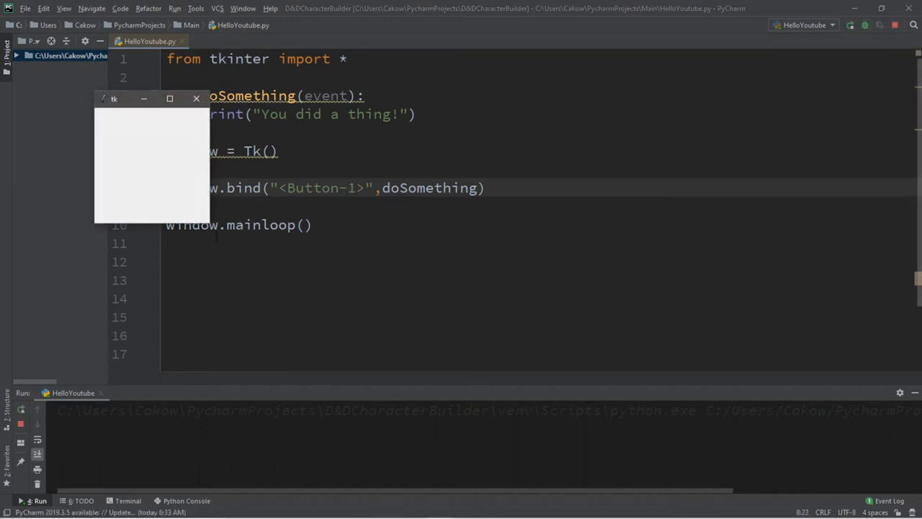
{"action": "left_click_drag", "start_coordinate": [133, 98], "coordinate": [482, 144]}
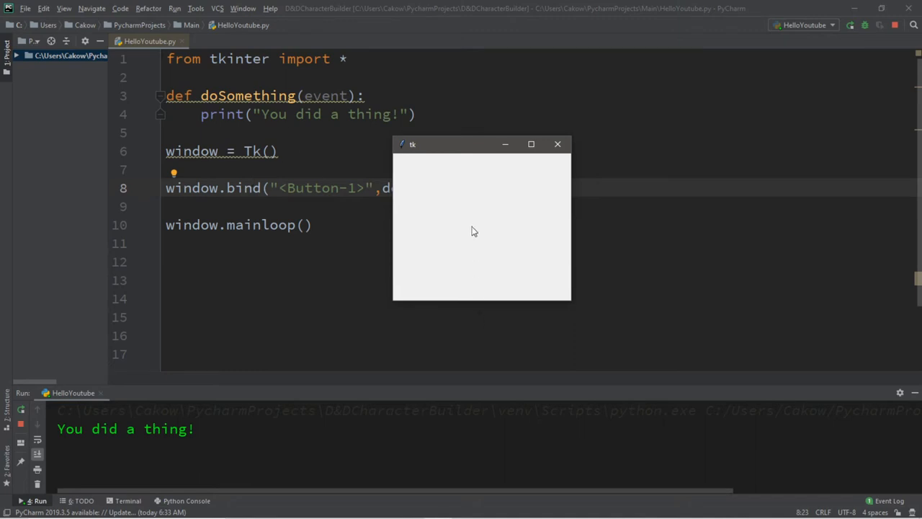
{"action": "left_click", "coordinate": [474, 231]}
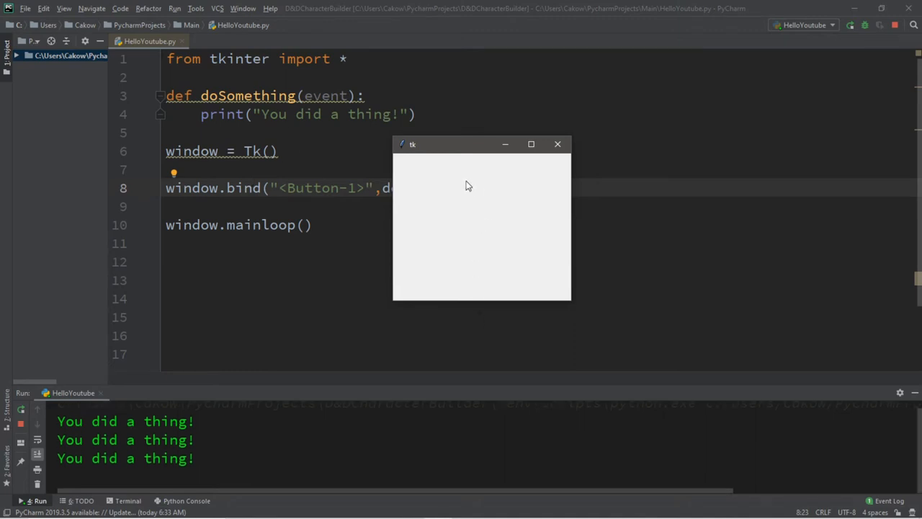
{"action": "mouse_move", "coordinate": [464, 187]}
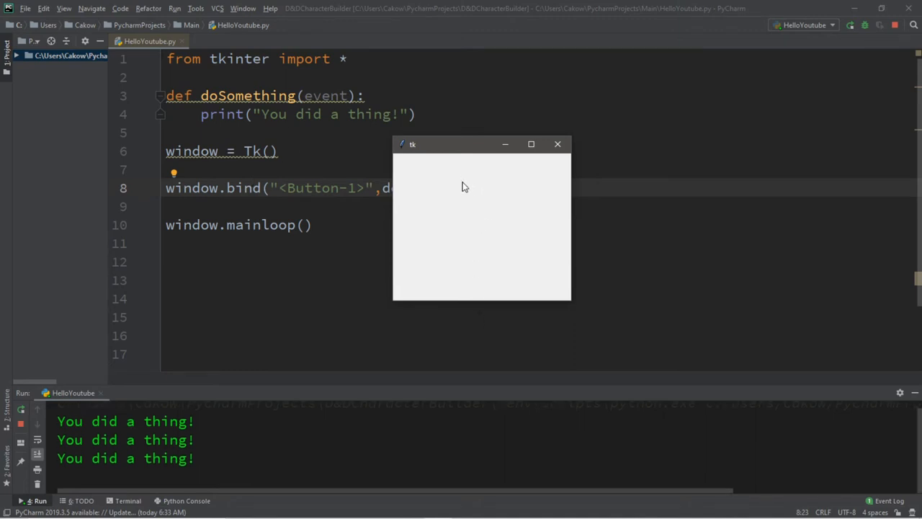
{"action": "left_click", "coordinate": [556, 144]}
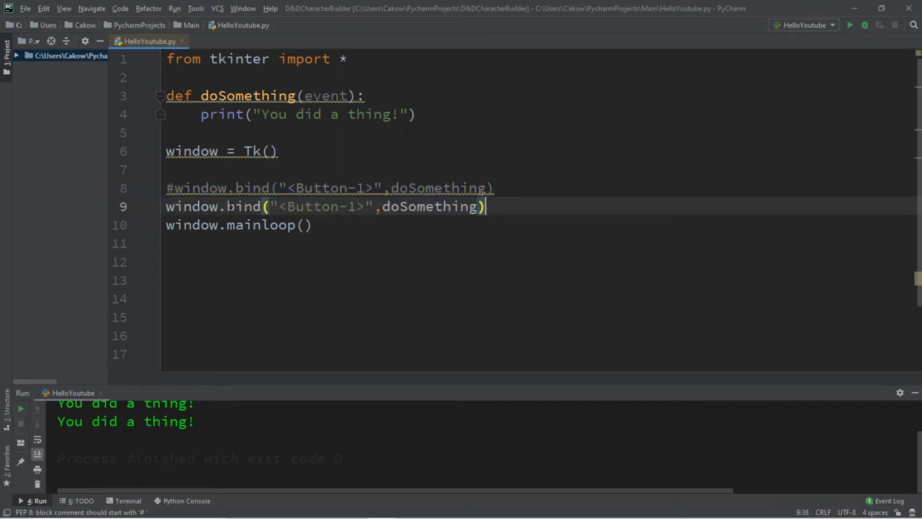
Change the binding to "<Button-2>", test it in the window, then comment that line out
{"action": "double_click", "coordinate": [351, 206]}
{"action": "type", "text": "2"}
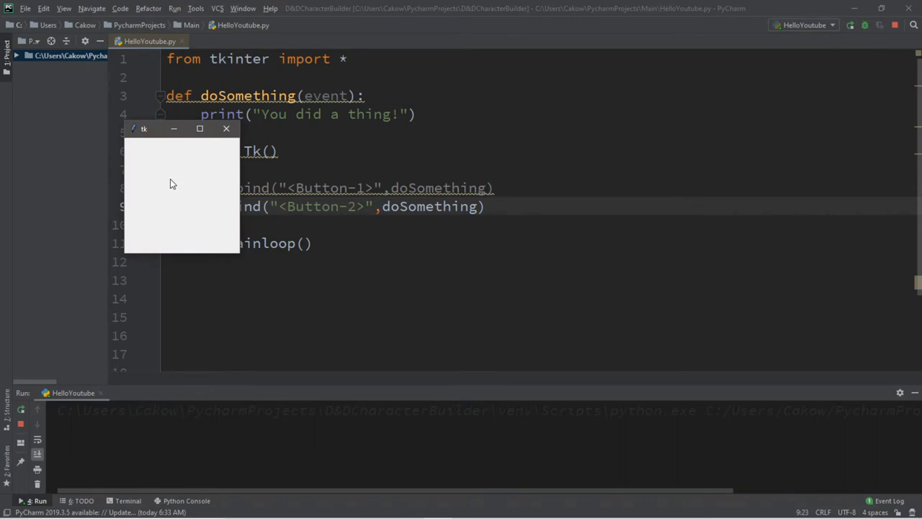
{"action": "left_click", "coordinate": [173, 185]}
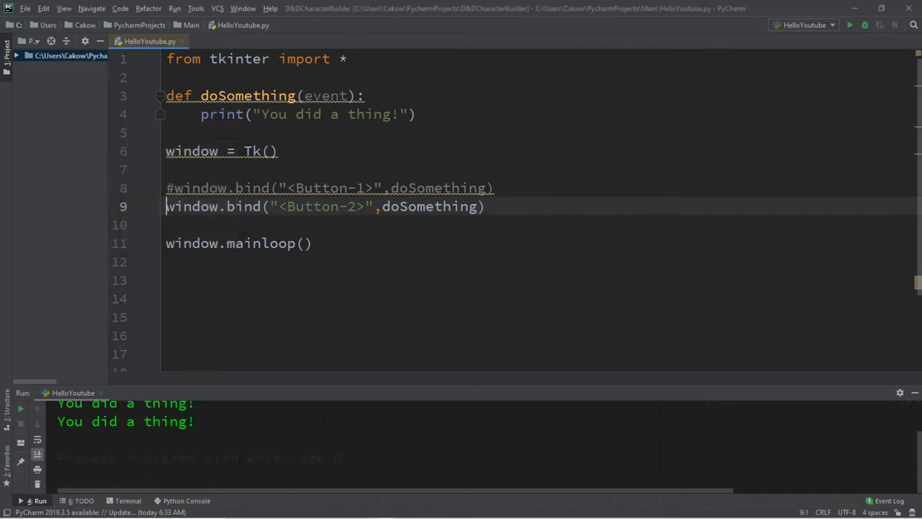
{"action": "key", "text": "ctrl+slash"}
{"action": "type", "text": "window.bind(\"<Button-3>\",doSomething"}
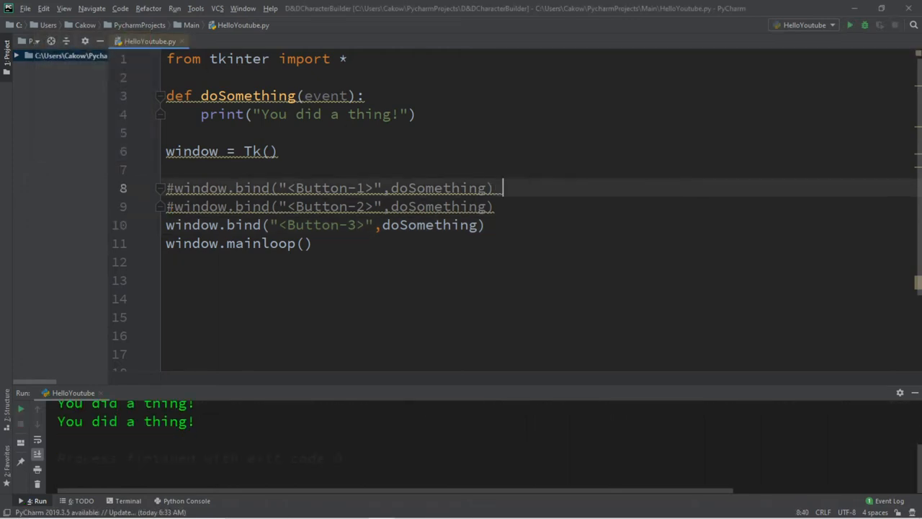
Add end-of-line comments #left mouse click, #scroll wheel and #right mouse click to the bind lines
{"action": "type", "text": "#left"}
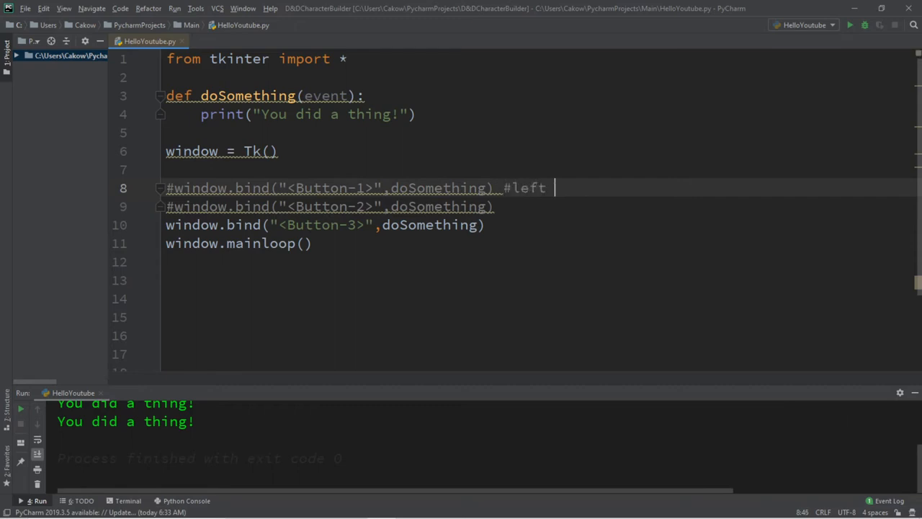
{"action": "type", "text": "mouse click"}
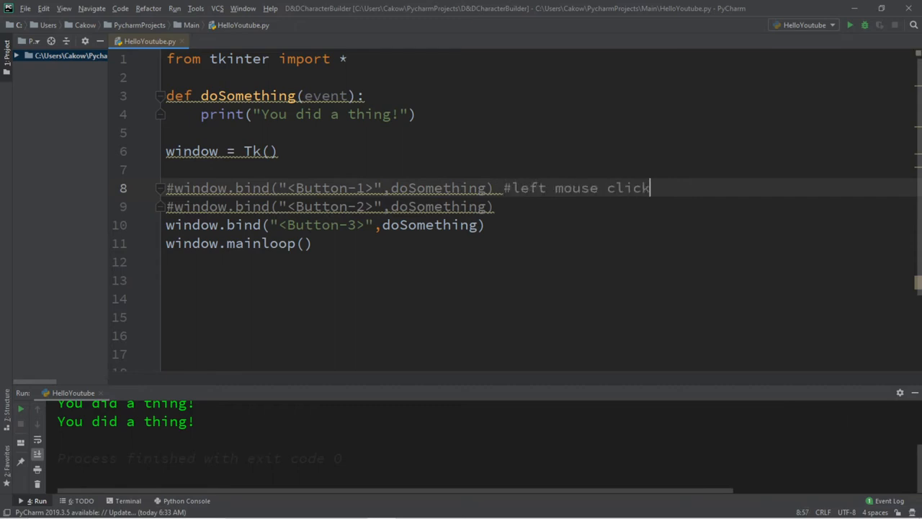
{"action": "type", "text": "#"}
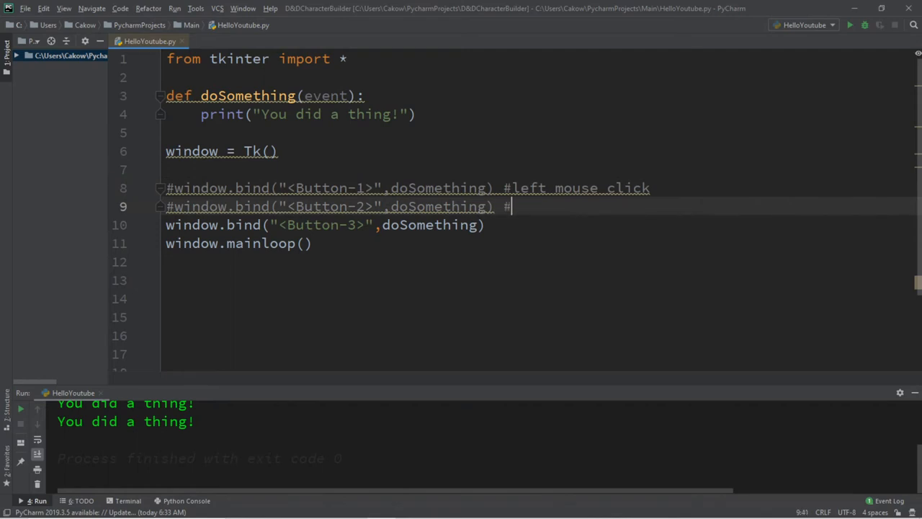
{"action": "type", "text": "scroll wheel"}
{"action": "left_click", "coordinate": [327, 225]}
{"action": "type", "text": " #righ"}
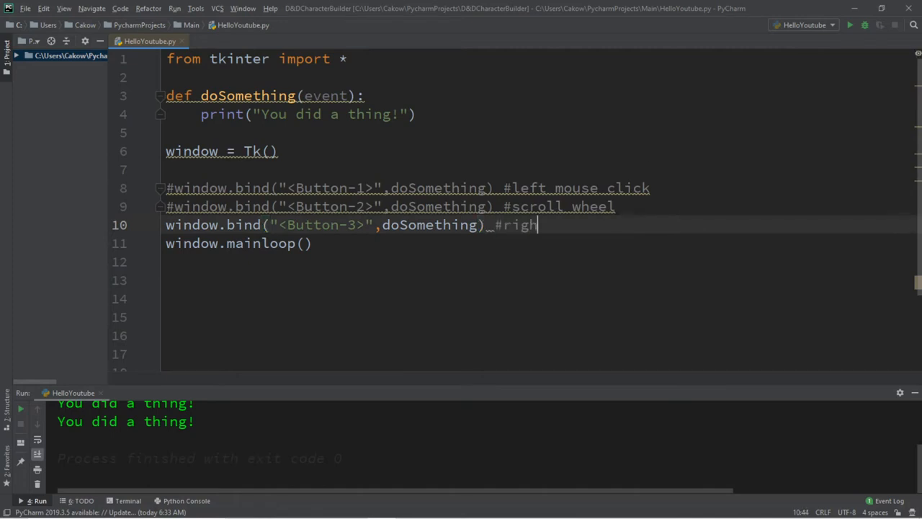
{"action": "type", "text": "t mouse click"}
{"action": "left_click", "coordinate": [540, 115]}
{"action": "type", "text": " + even"}
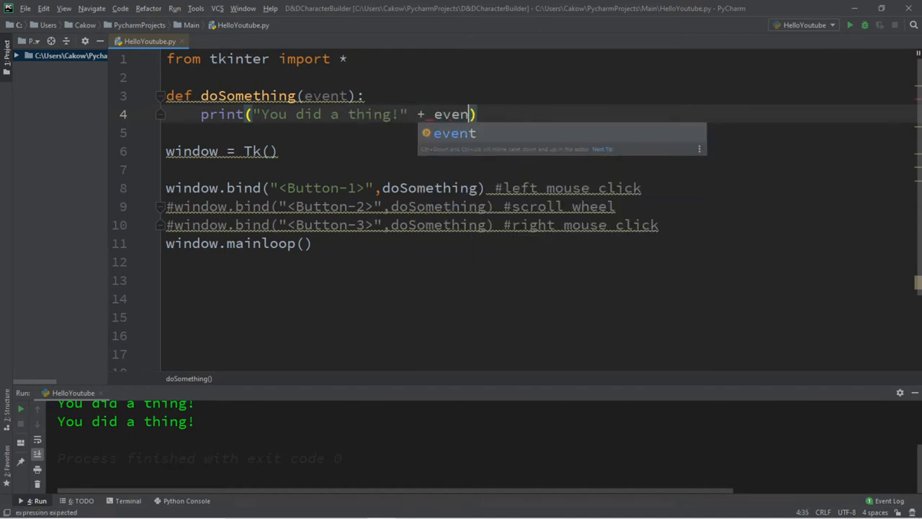
Build the print argument from str(event.x) concatenated with a second str(event.x) copy
{"action": "type", "text": "t."}
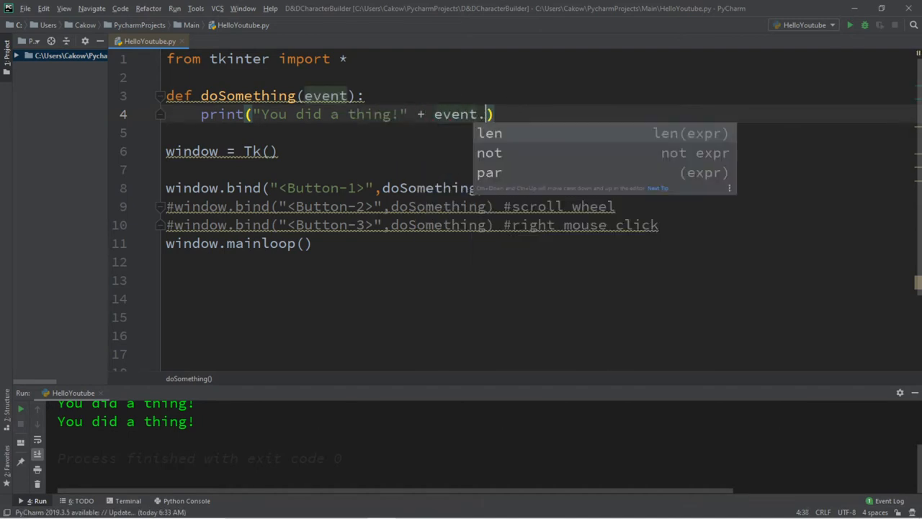
{"action": "type", "text": "x"}
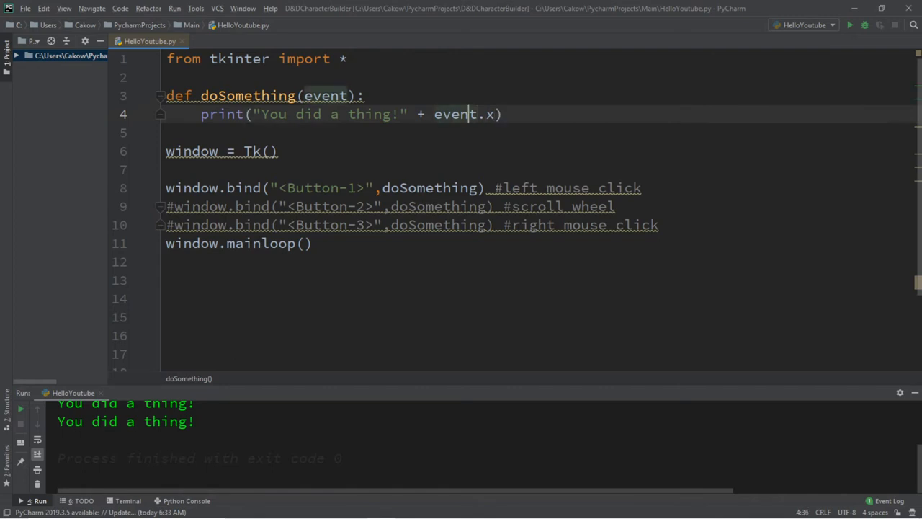
{"action": "left_click", "coordinate": [434, 114]}
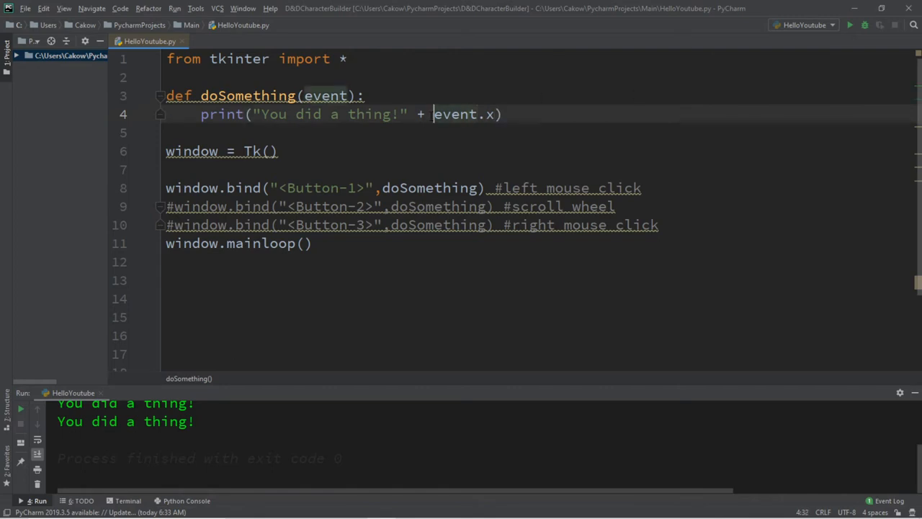
{"action": "type", "text": "str("}
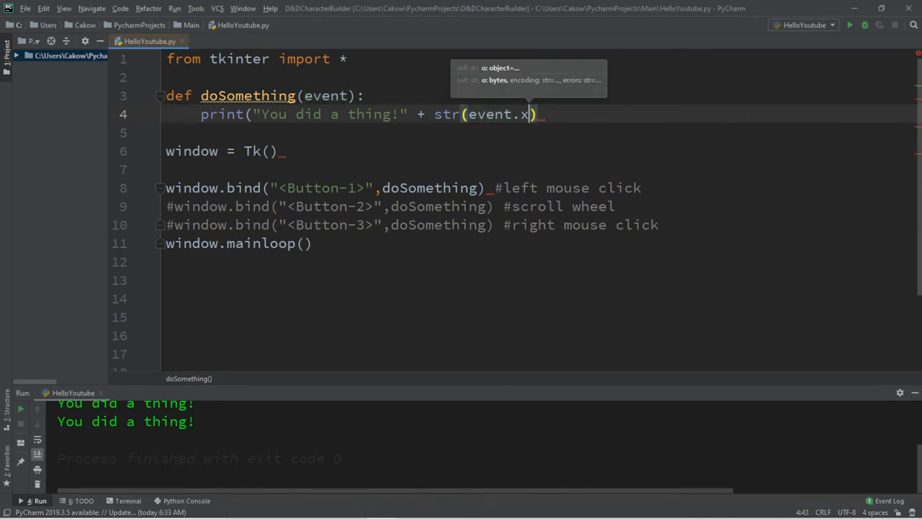
{"action": "type", "text": "+"}
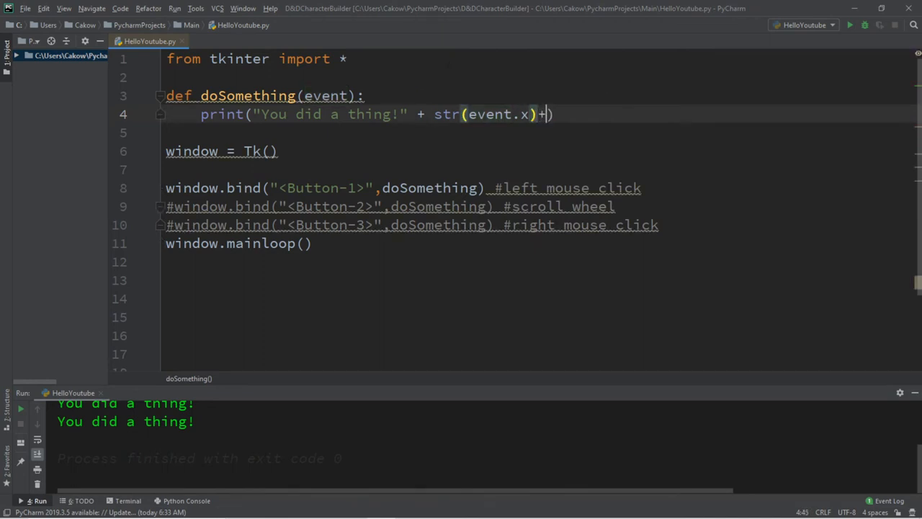
{"action": "left_click_drag", "start_coordinate": [553, 113], "coordinate": [415, 114]}
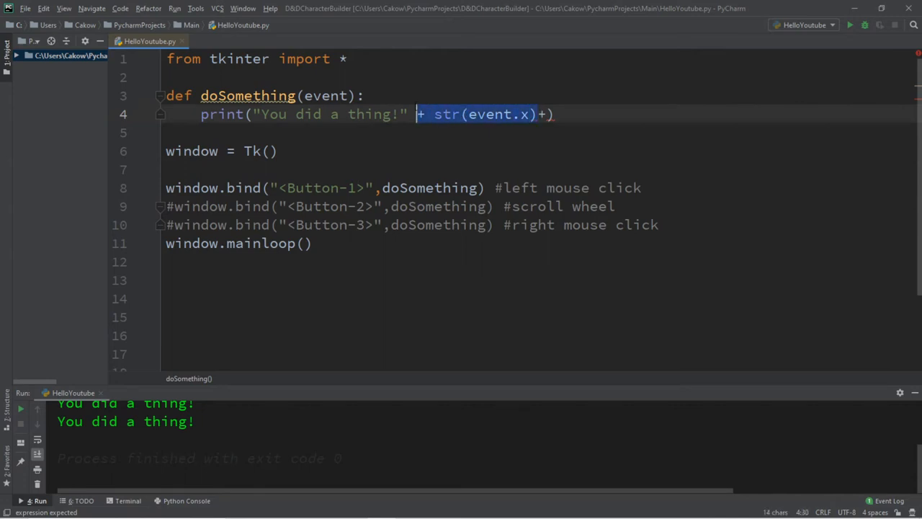
{"action": "type", "text": "+str(event.x)"}
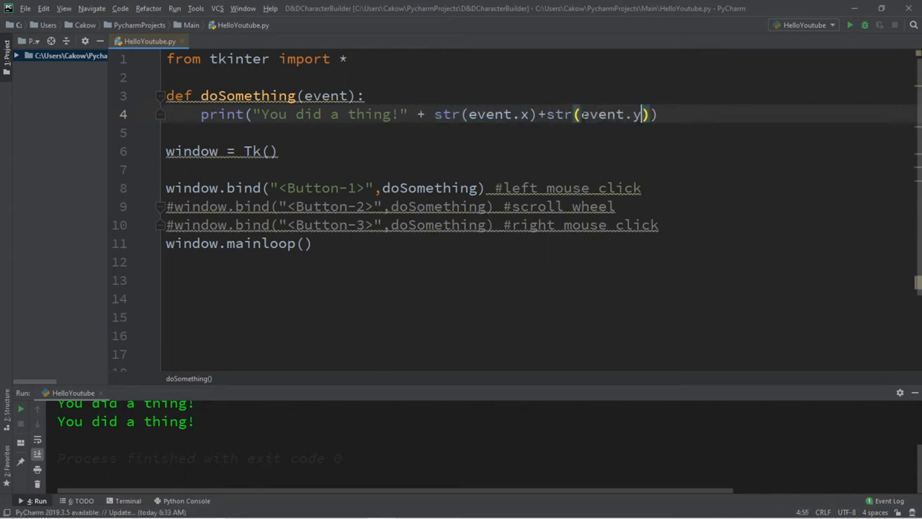
Finish the message as "Mouse coordinates: " + x + "," + y and run the script
{"action": "type", "text": "\""}
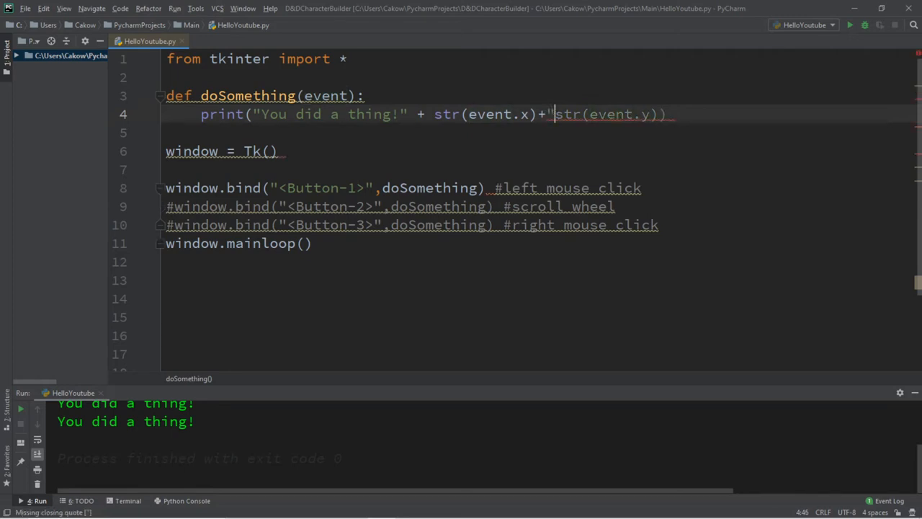
{"action": "type", "text": ",\"+"}
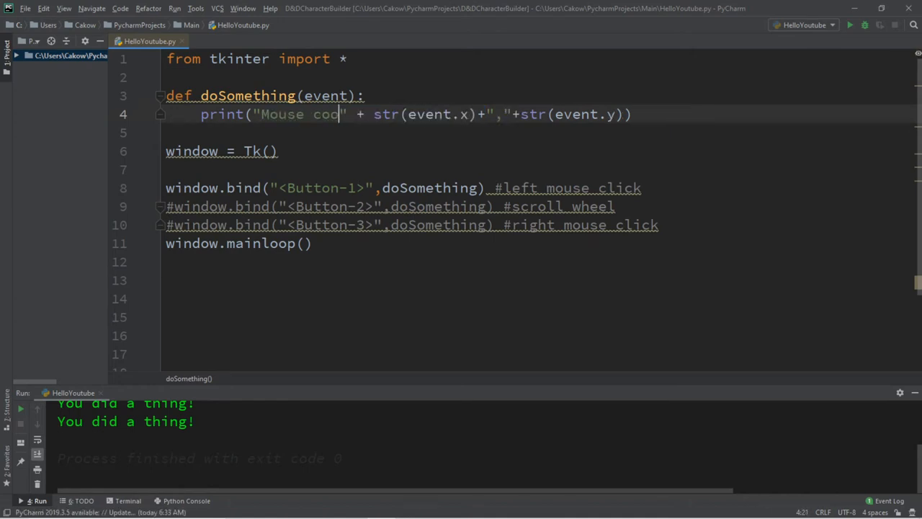
{"action": "type", "text": "rdinates:"}
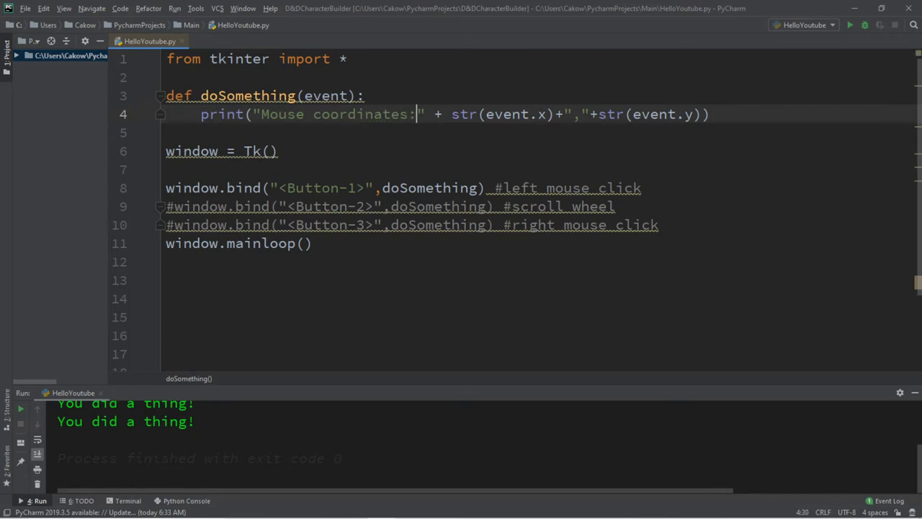
{"action": "left_click", "coordinate": [850, 25]}
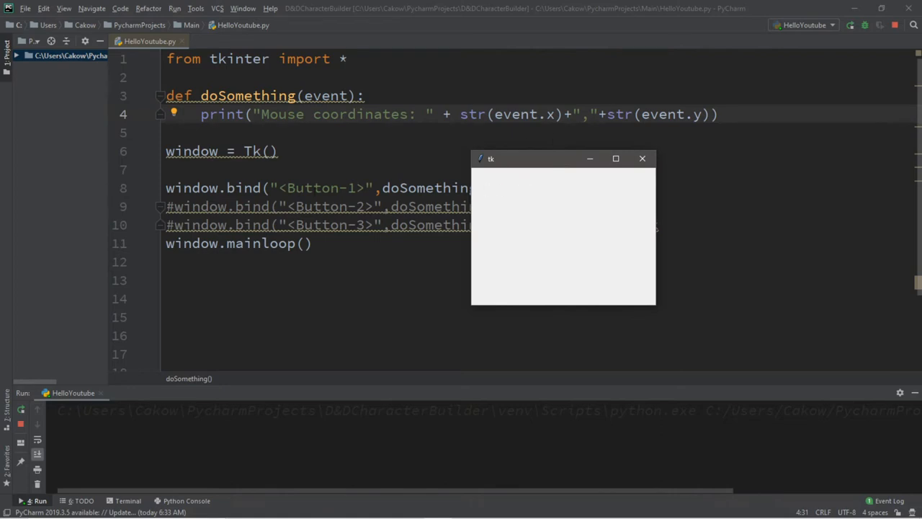
Left-click twice inside the Tk window to print coordinates such as 55,29
{"action": "left_click", "coordinate": [505, 190]}
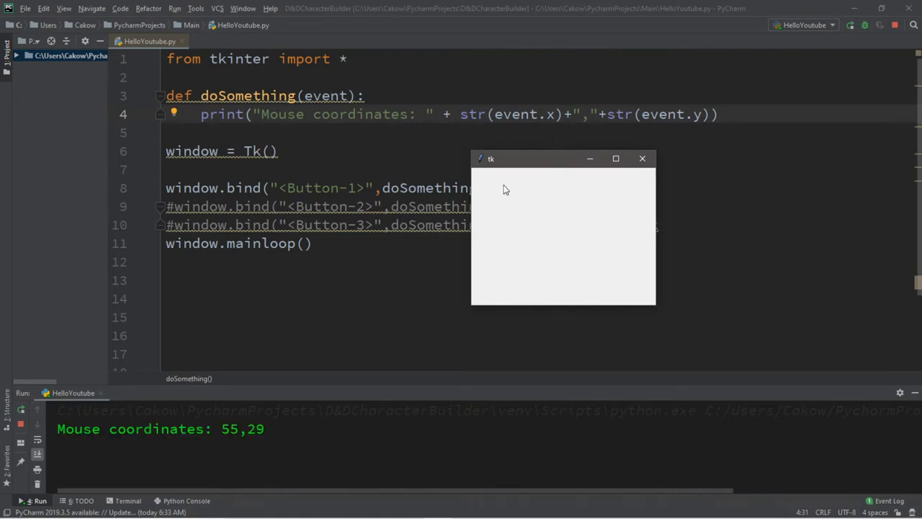
{"action": "left_click", "coordinate": [617, 222]}
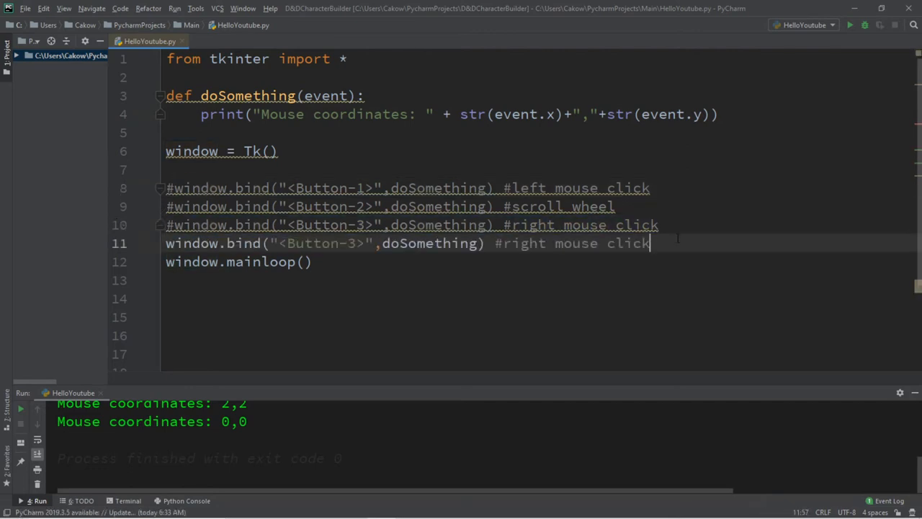
Change the new binding to "<ButtonRelease>", test a release in the window, then close it
{"action": "double_click", "coordinate": [353, 242]}
{"action": "type", "text": "Release"}
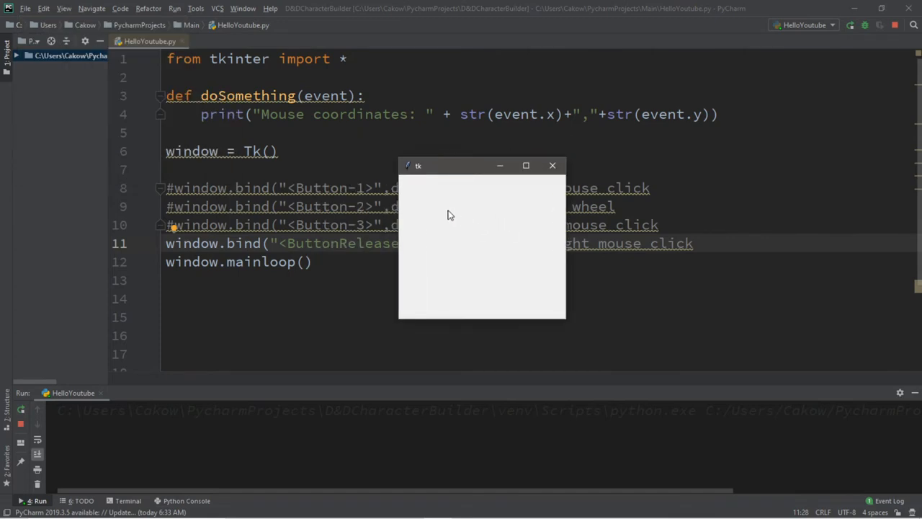
{"action": "left_click", "coordinate": [450, 214]}
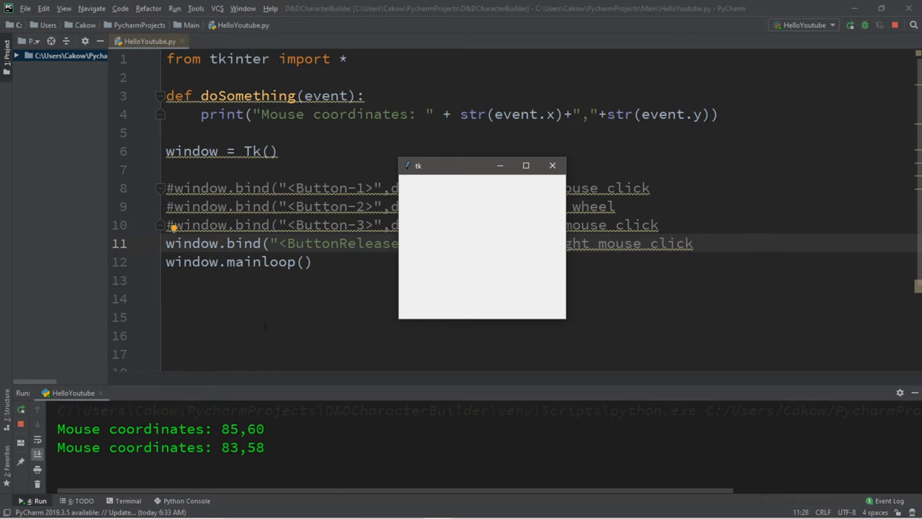
{"action": "left_click", "coordinate": [554, 165]}
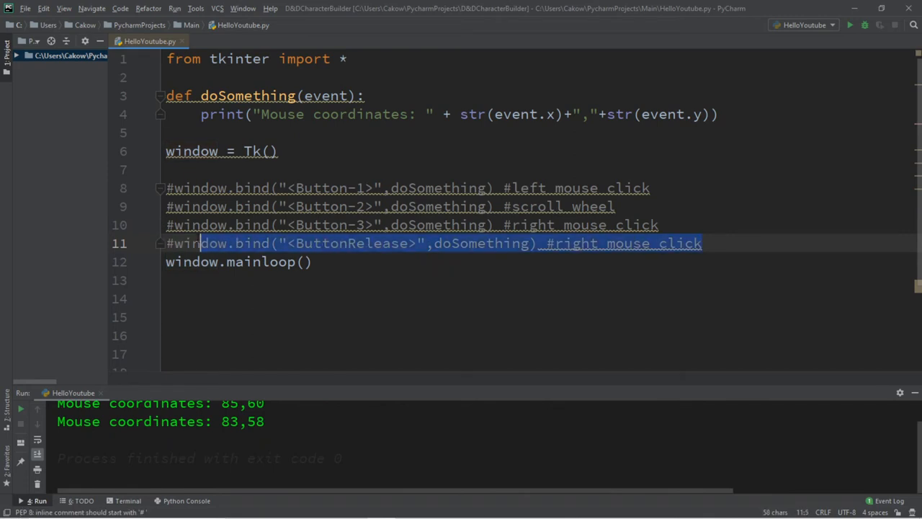
Duplicate the ButtonRelease line as an "<Enter>" binding and run the script to test it
{"action": "left_click", "coordinate": [704, 243]}
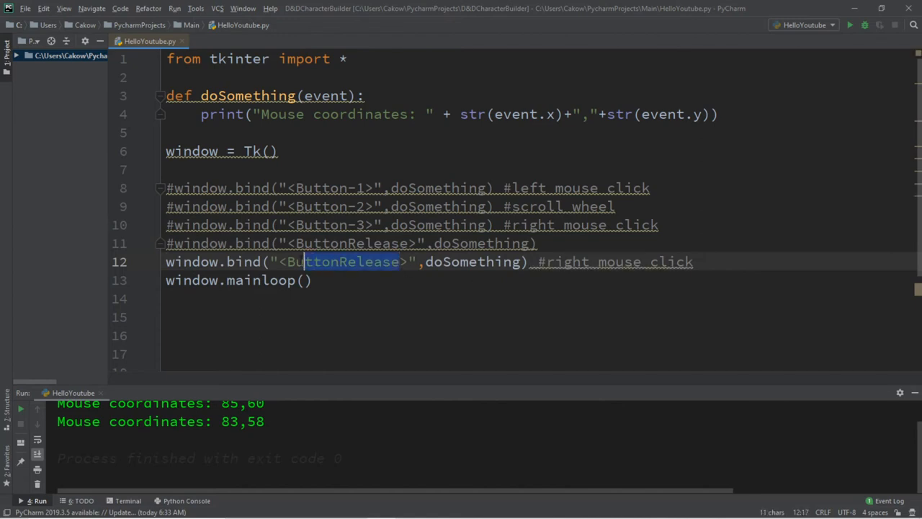
{"action": "type", "text": "Enter"}
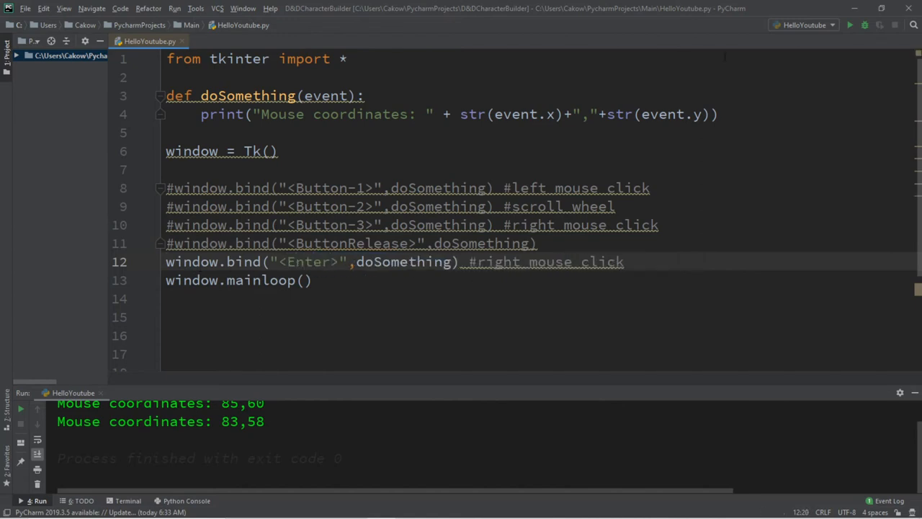
{"action": "left_click", "coordinate": [850, 25]}
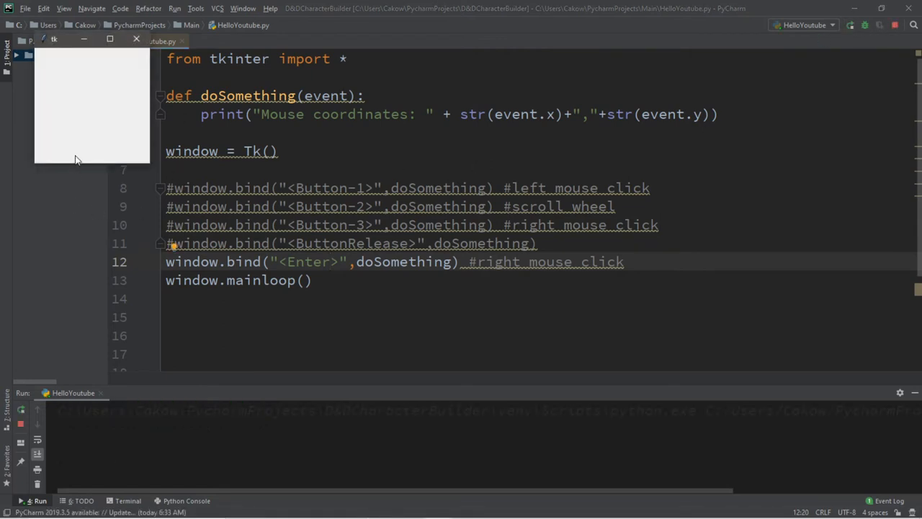
{"action": "mouse_move", "coordinate": [78, 144]}
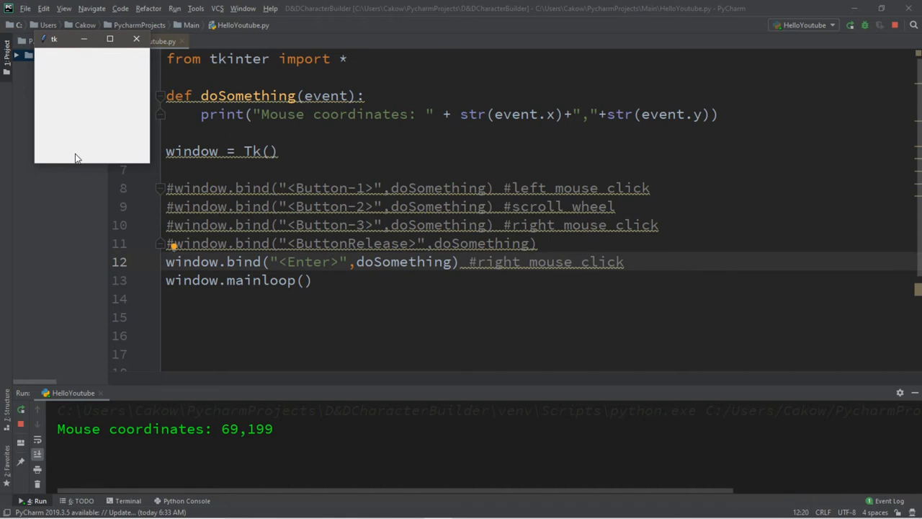
{"action": "mouse_move", "coordinate": [37, 60]}
{"action": "type", "text": "# "}
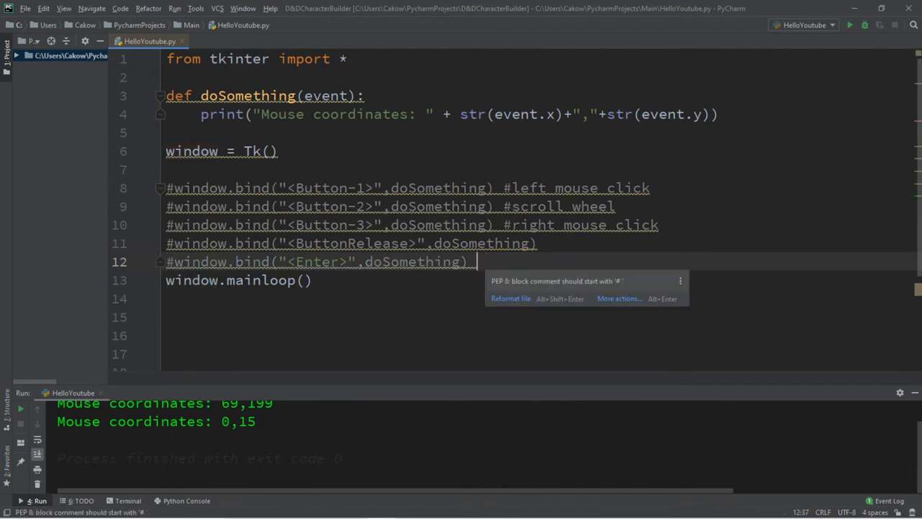
Comment the Enter line as #enter the window and relabel the duplicate #leave the window
{"action": "type", "text": "#enter"}
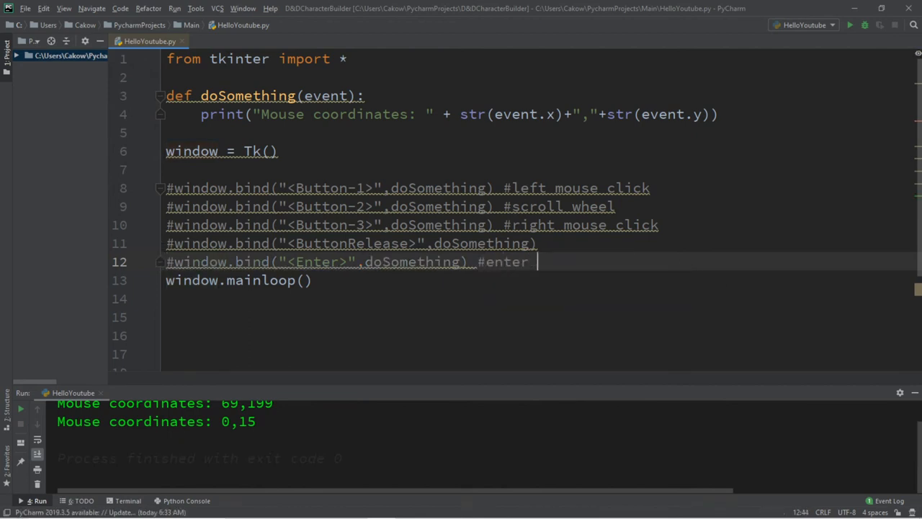
{"action": "type", "text": "the window"}
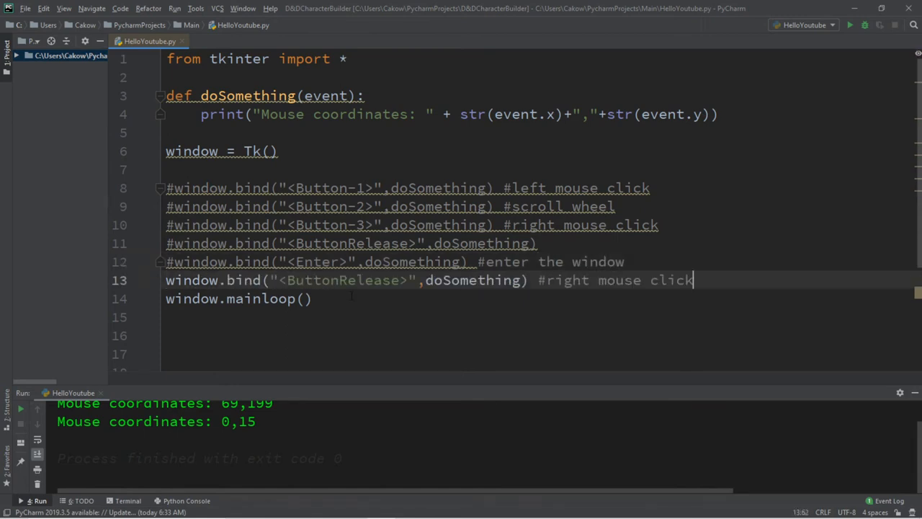
{"action": "double_click", "coordinate": [618, 280]}
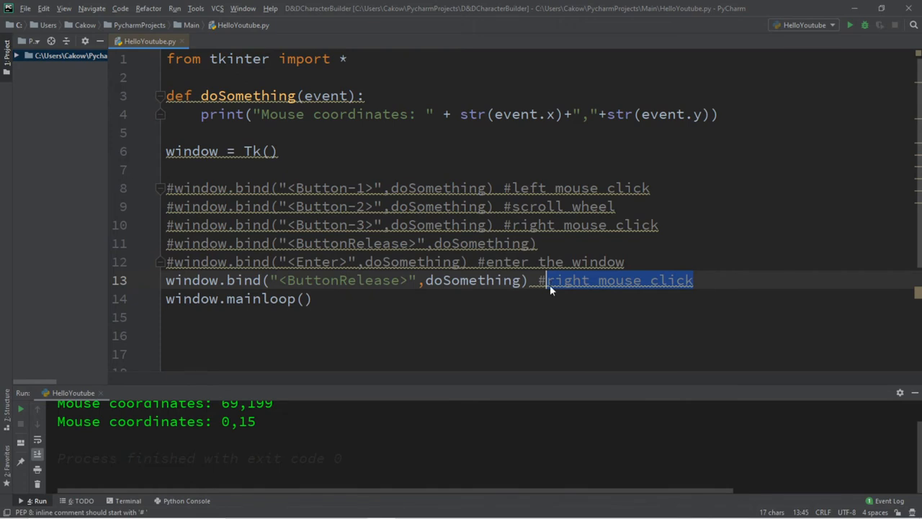
{"action": "type", "text": "leave the window"}
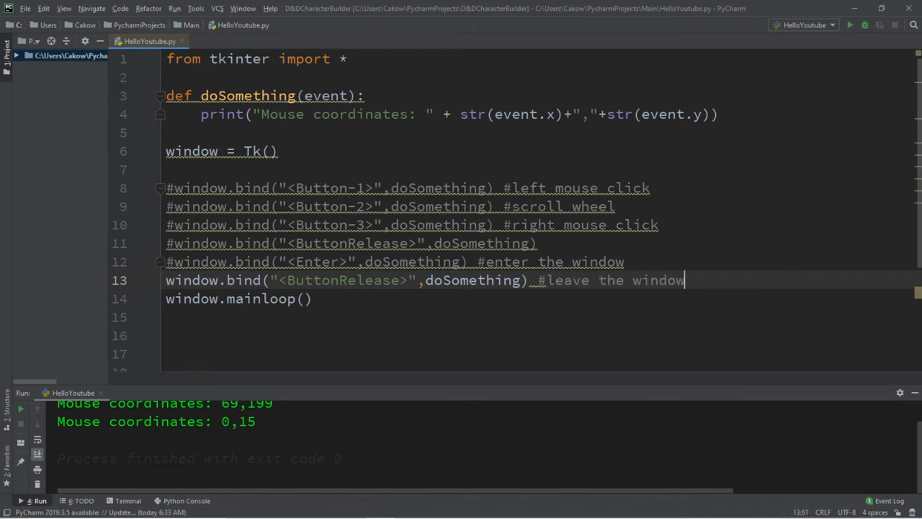
Change the duplicate's event to "<Leave>" and run the script to print exit coordinates
{"action": "double_click", "coordinate": [343, 279]}
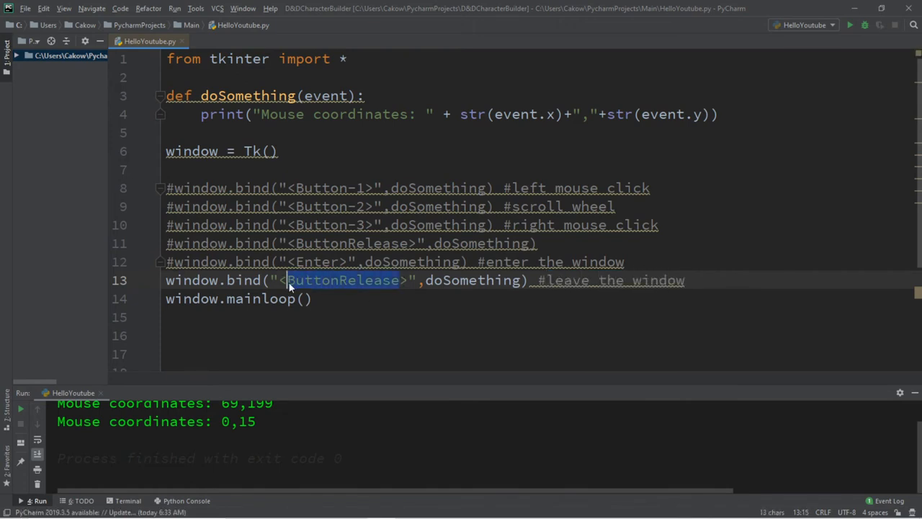
{"action": "type", "text": "Leave"}
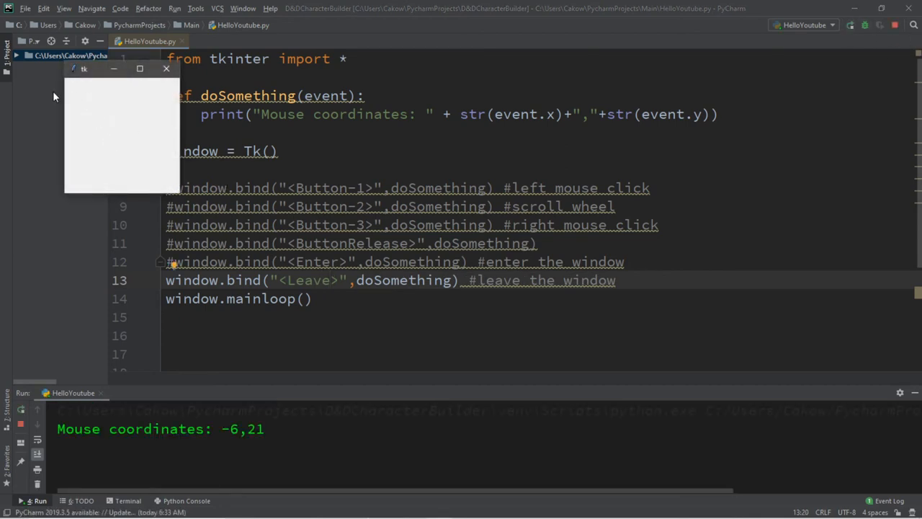
{"action": "mouse_move", "coordinate": [165, 133]}
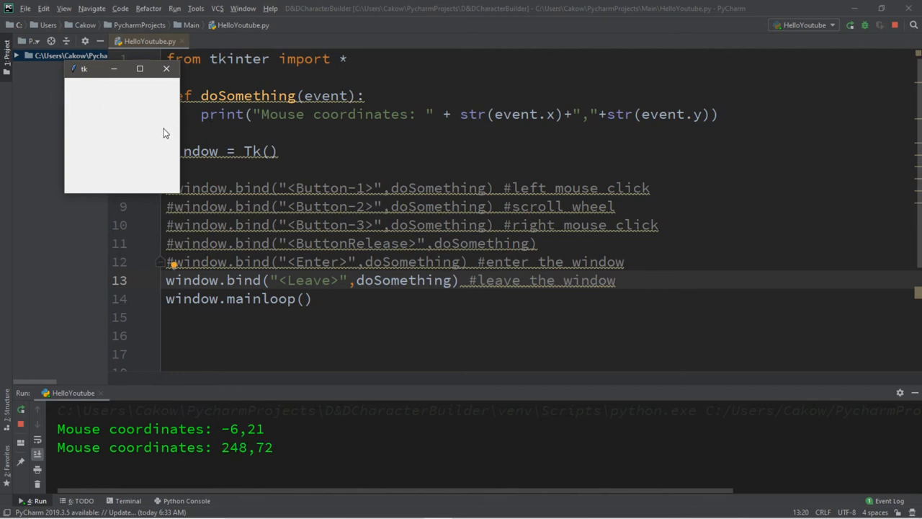
{"action": "left_click", "coordinate": [165, 70]}
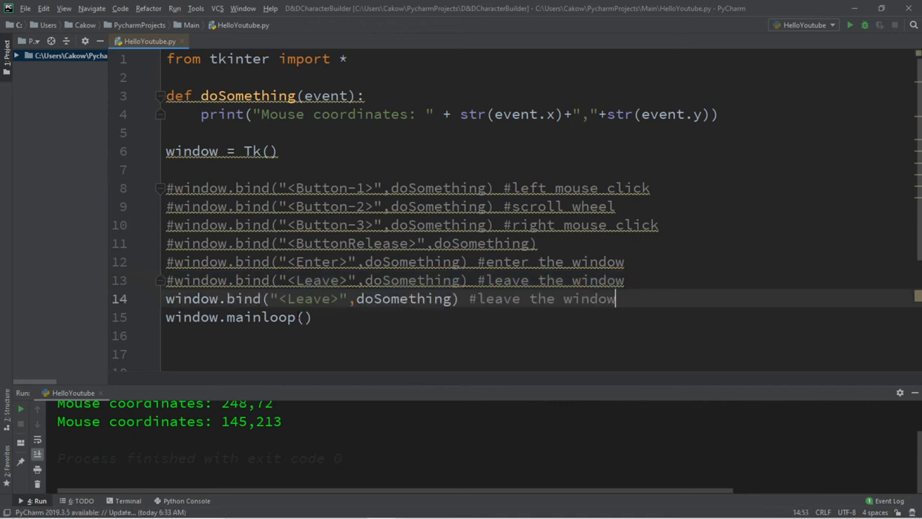
Bind '<Motion>' to doSomething with comment 'Where the mouse moved' and run it to print coordinates while moving
{"action": "double_click", "coordinate": [310, 298]}
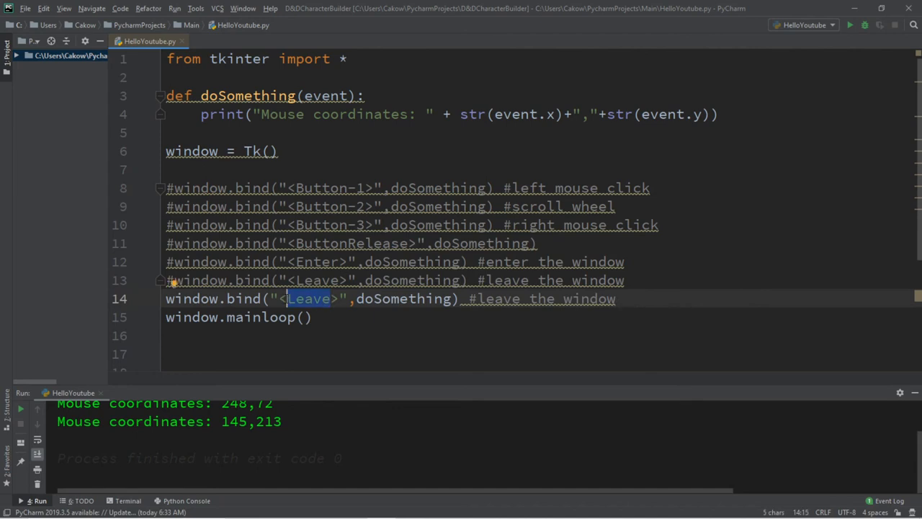
{"action": "type", "text": "Motion"}
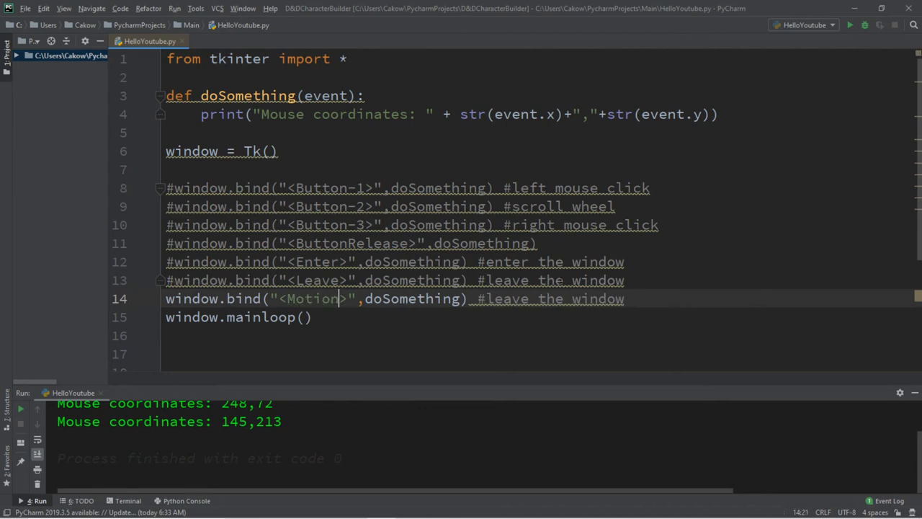
{"action": "type", "text": "Wher"}
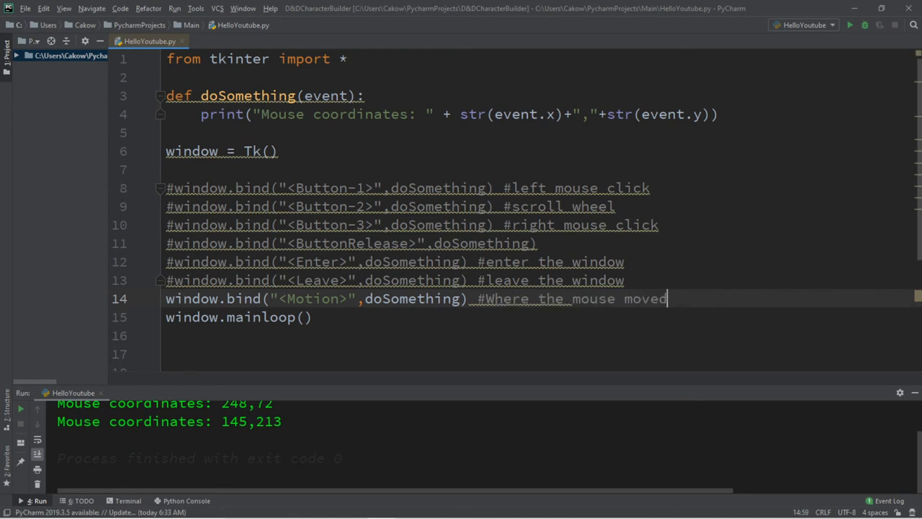
{"action": "left_click", "coordinate": [850, 24]}
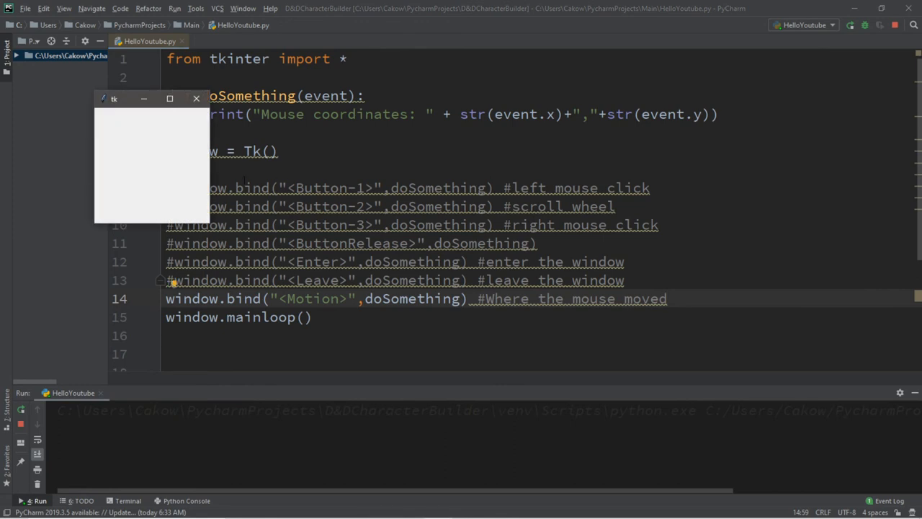
{"action": "mouse_move", "coordinate": [158, 138]}
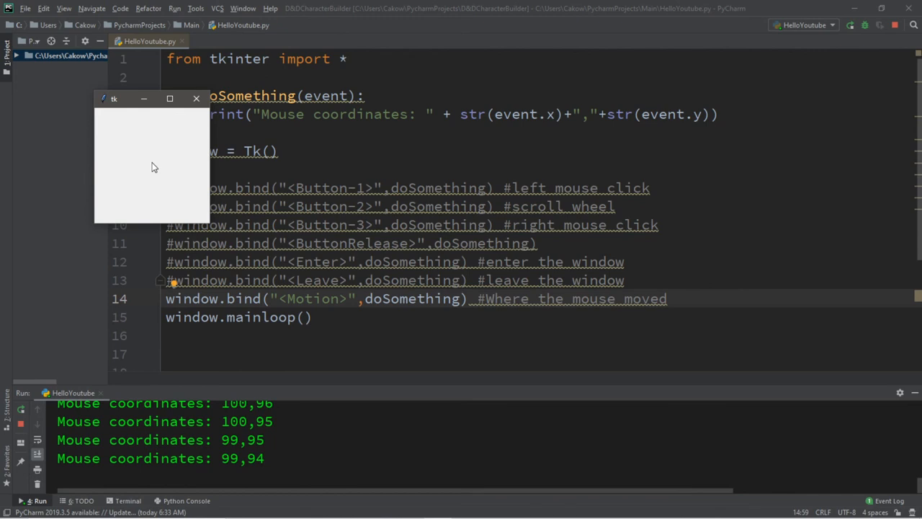
{"action": "mouse_move", "coordinate": [320, 178]}
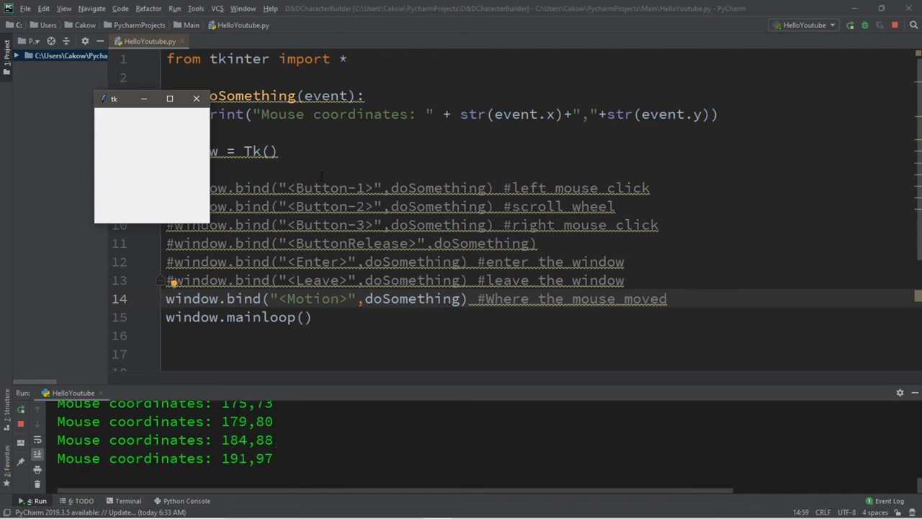